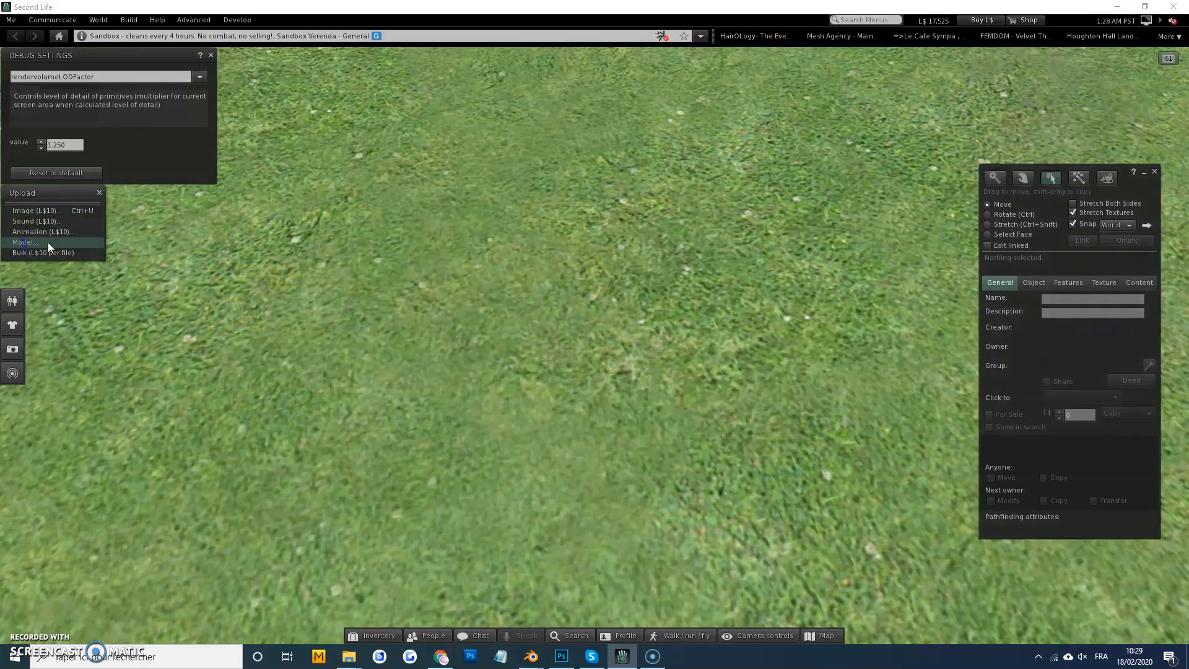
# Step: Load the mesh for upload as a model named Bag and calculate its fee (L$62, land impact 77.960)
pyautogui.click(24, 242)
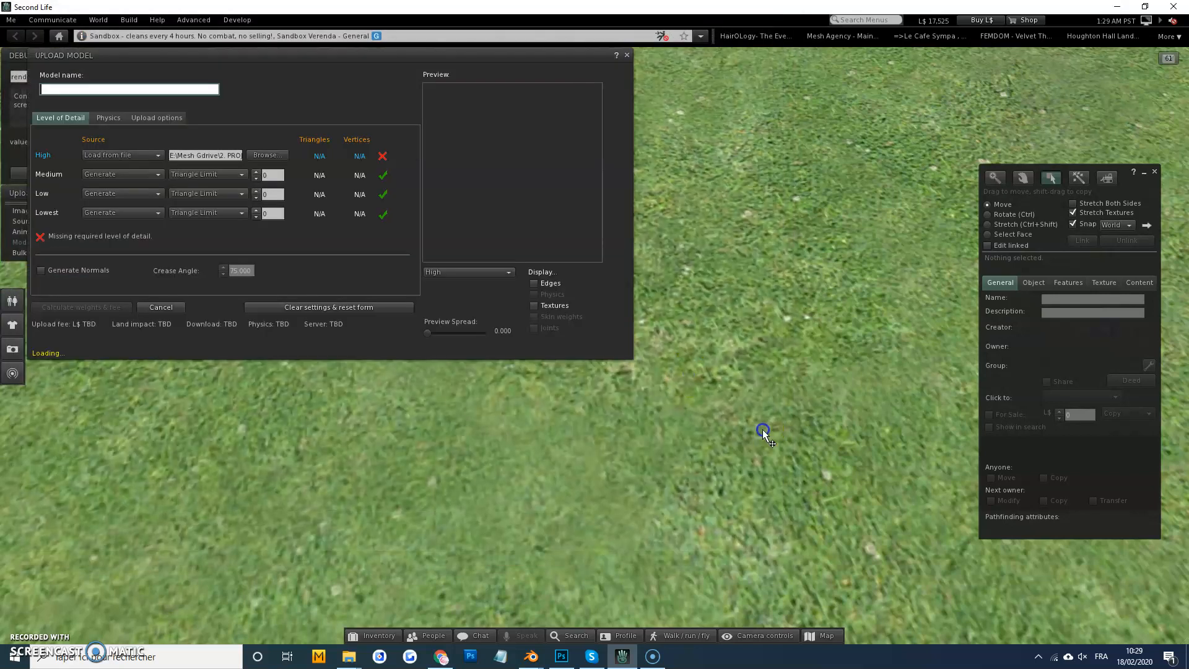
pyautogui.write('Bag')
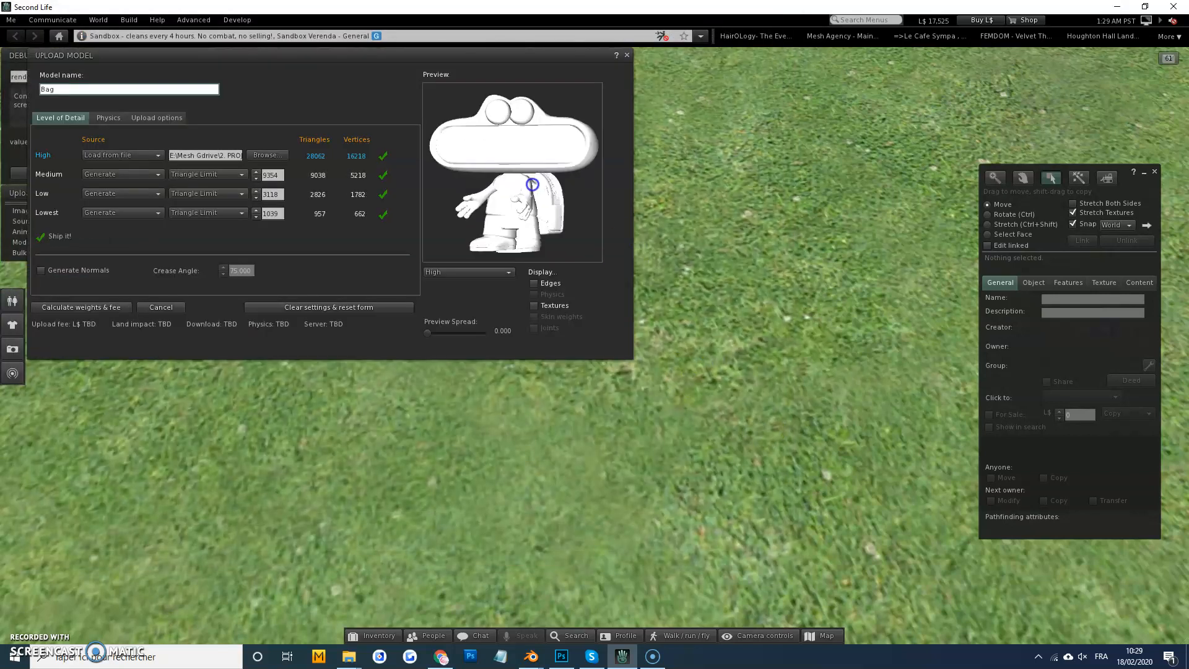
pyautogui.click(80, 307)
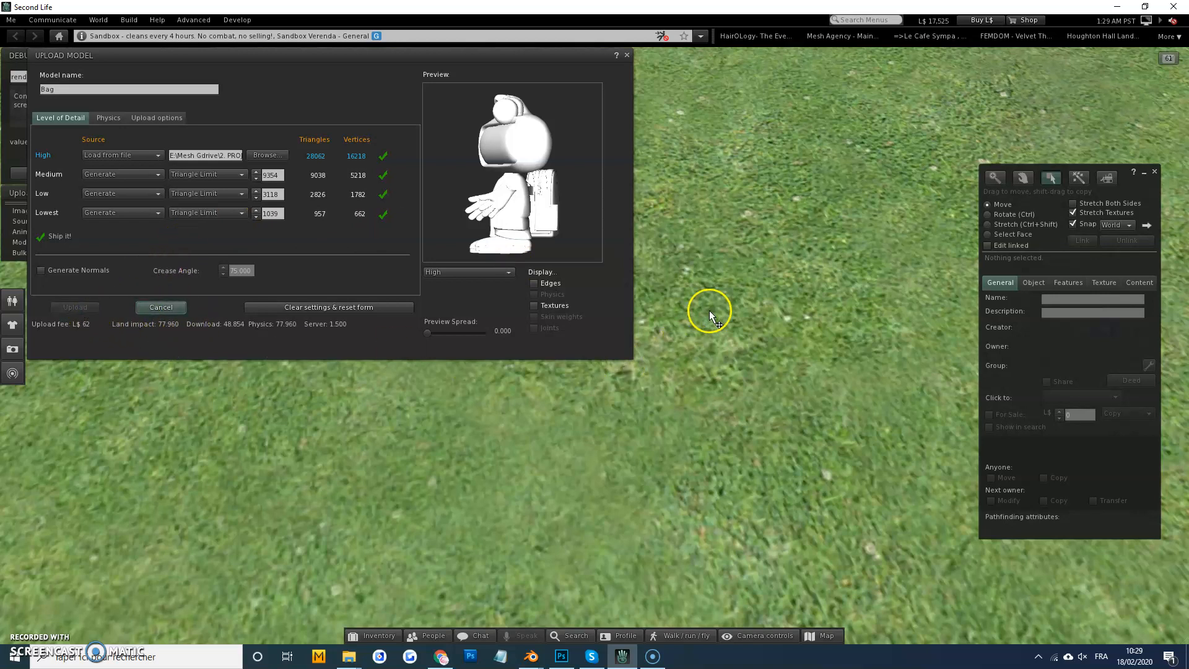
pyautogui.moveTo(371, 629)
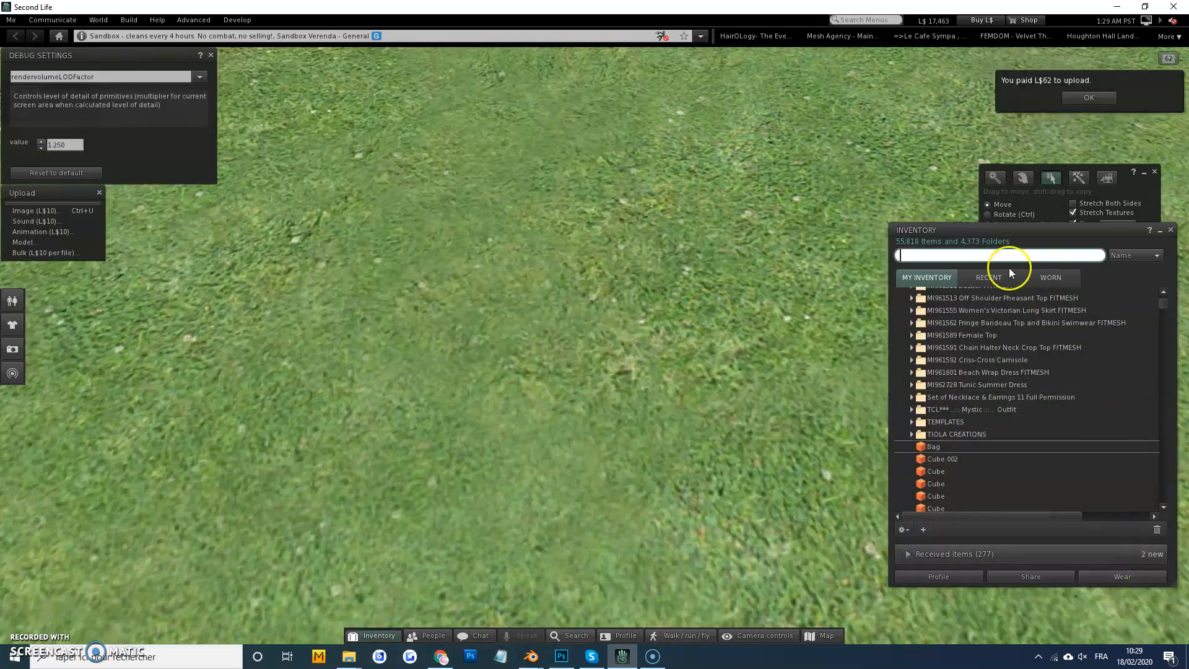
# Step: Drag the uploaded Bag from Recent inventory Objects onto the grass and reopen Upload Model
pyautogui.click(988, 277)
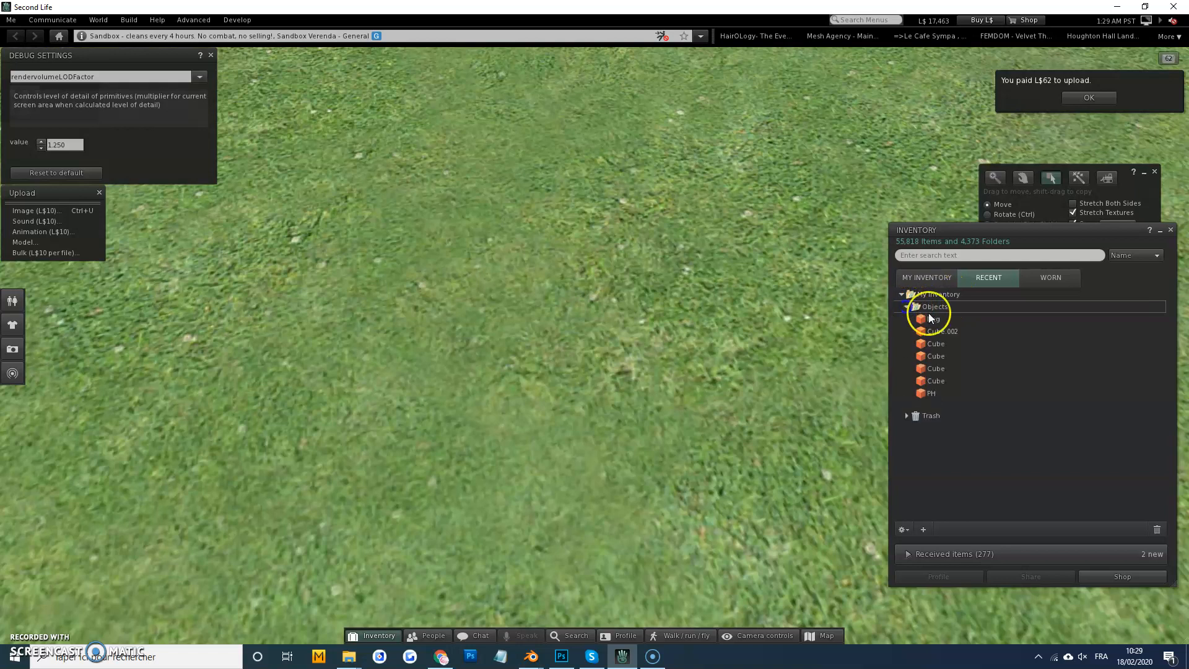
pyautogui.click(934, 318)
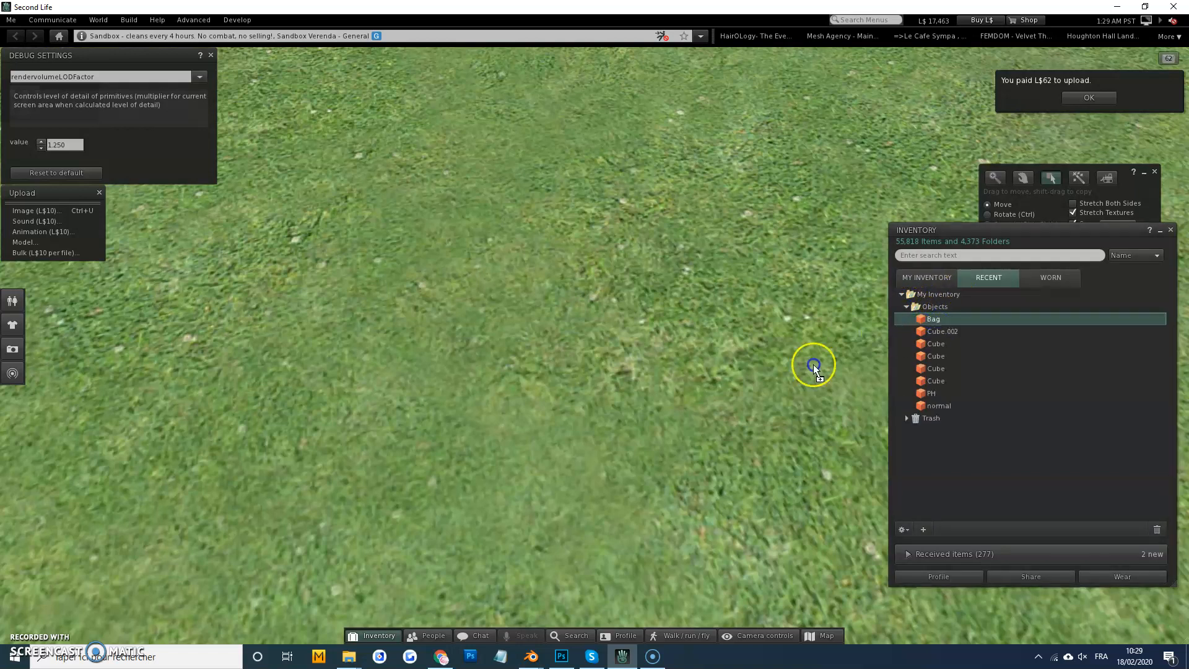
pyautogui.click(1087, 97)
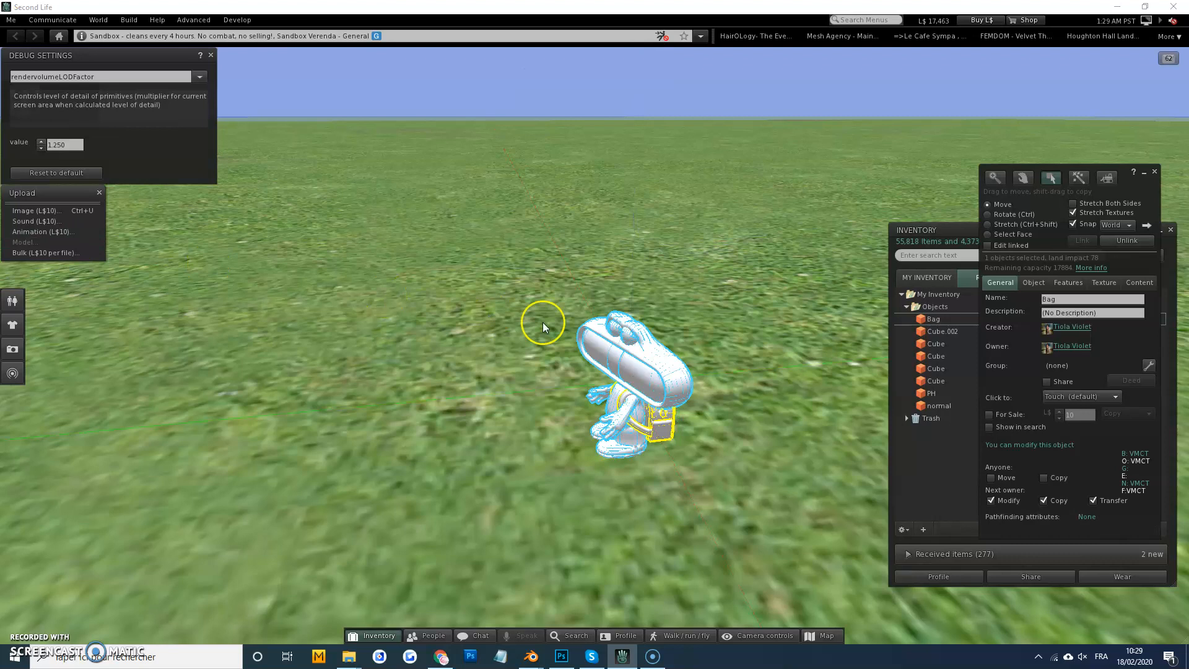
pyautogui.click(24, 242)
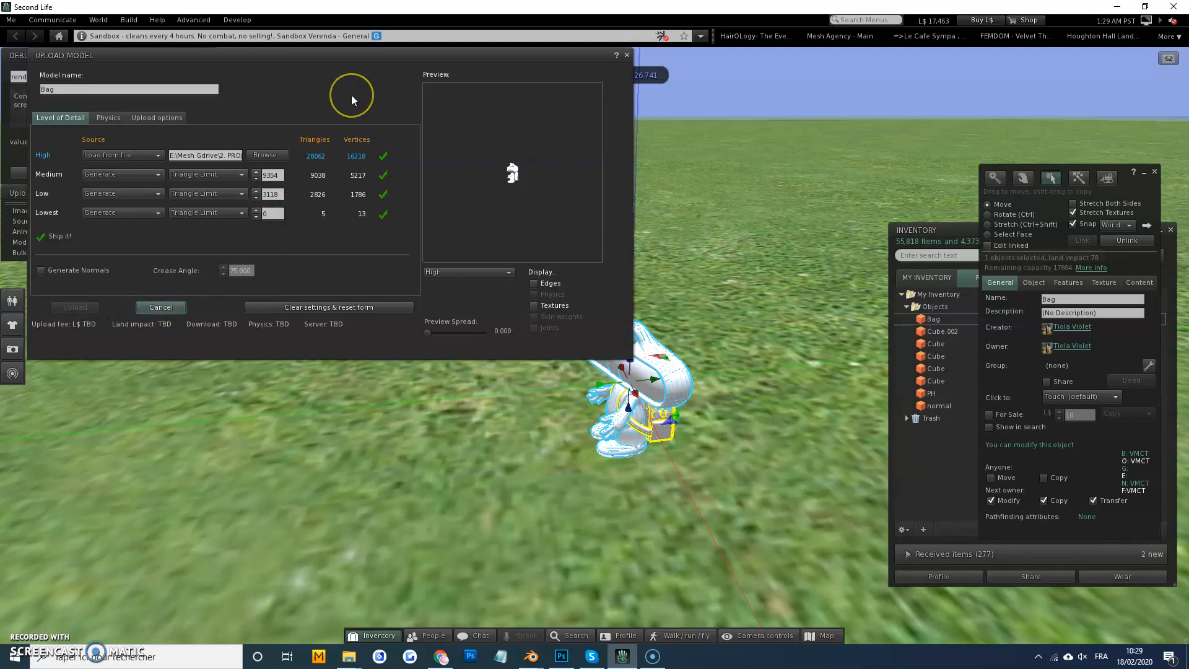
pyautogui.moveTo(351, 99)
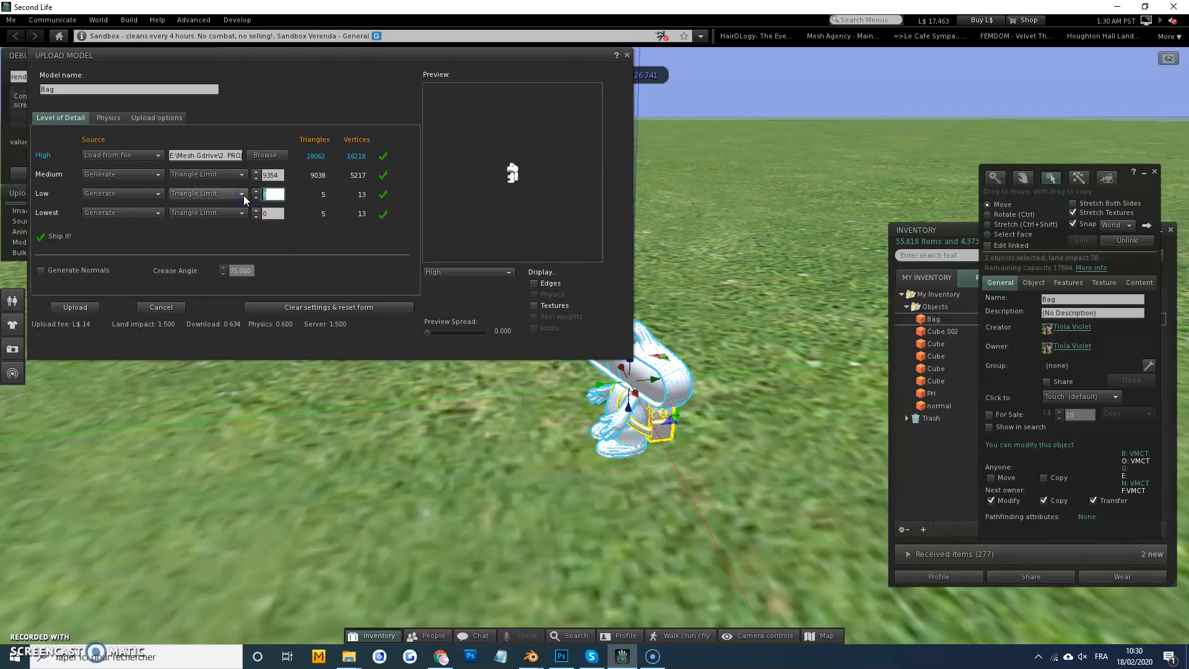
# Step: Cut the Low triangle limit down, recalculate the fee to L$14 and upload the reduced-detail Bag
pyautogui.write('200')
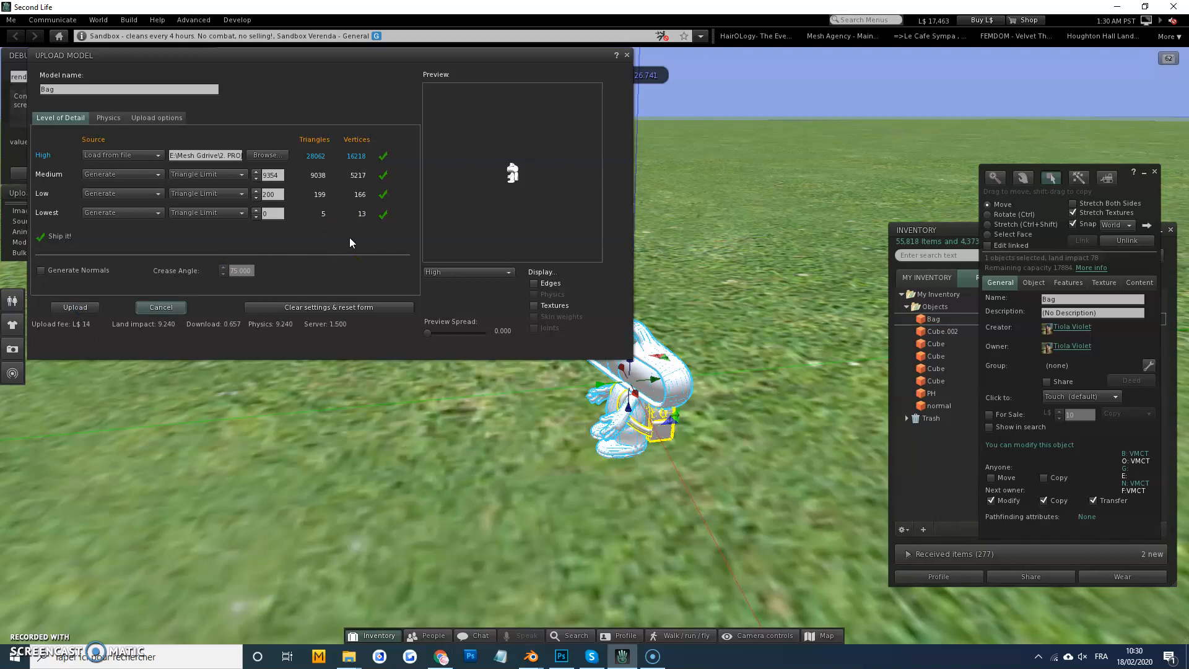
pyautogui.click(270, 194)
pyautogui.write('100')
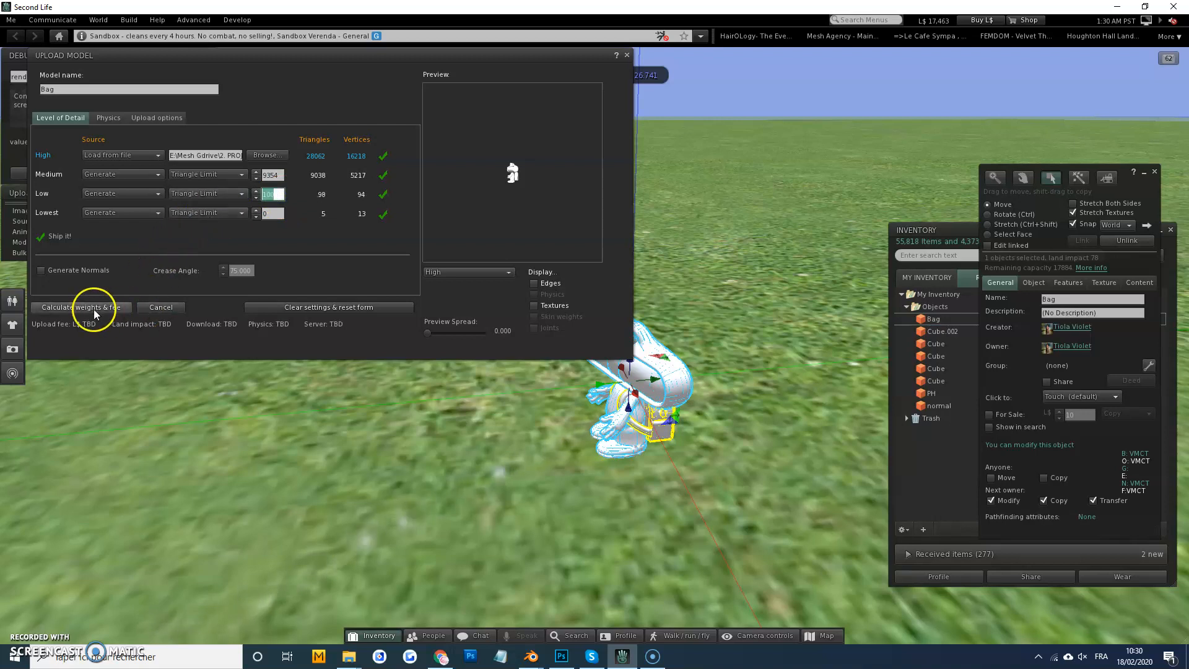
pyautogui.click(74, 307)
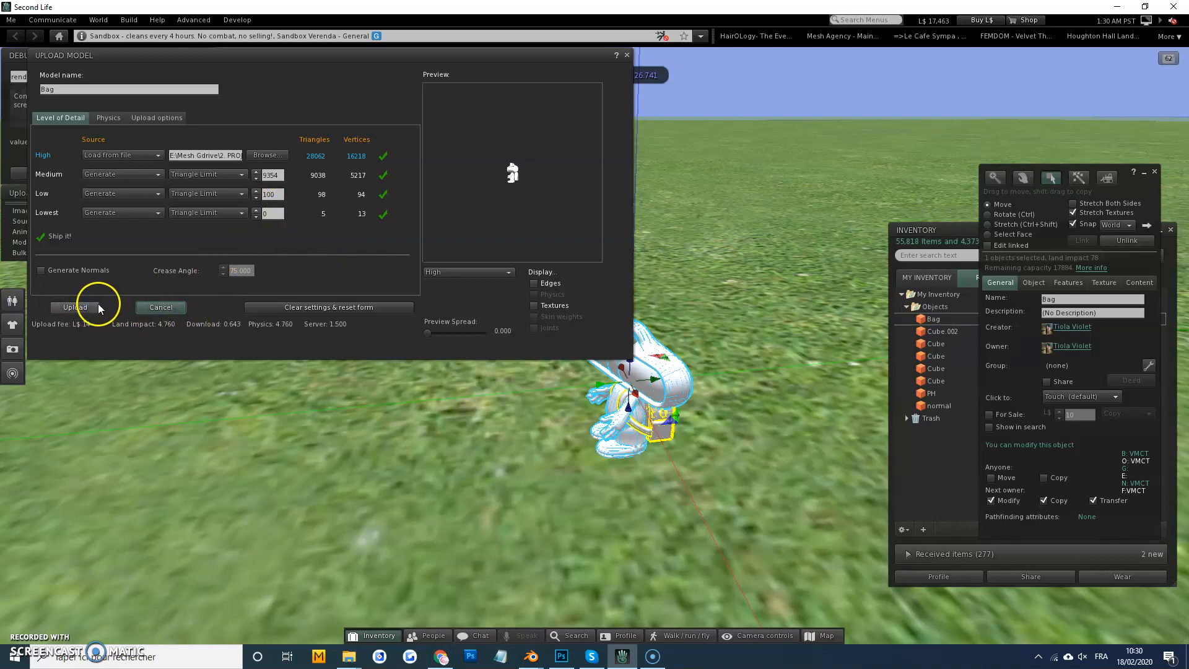
pyautogui.click(74, 307)
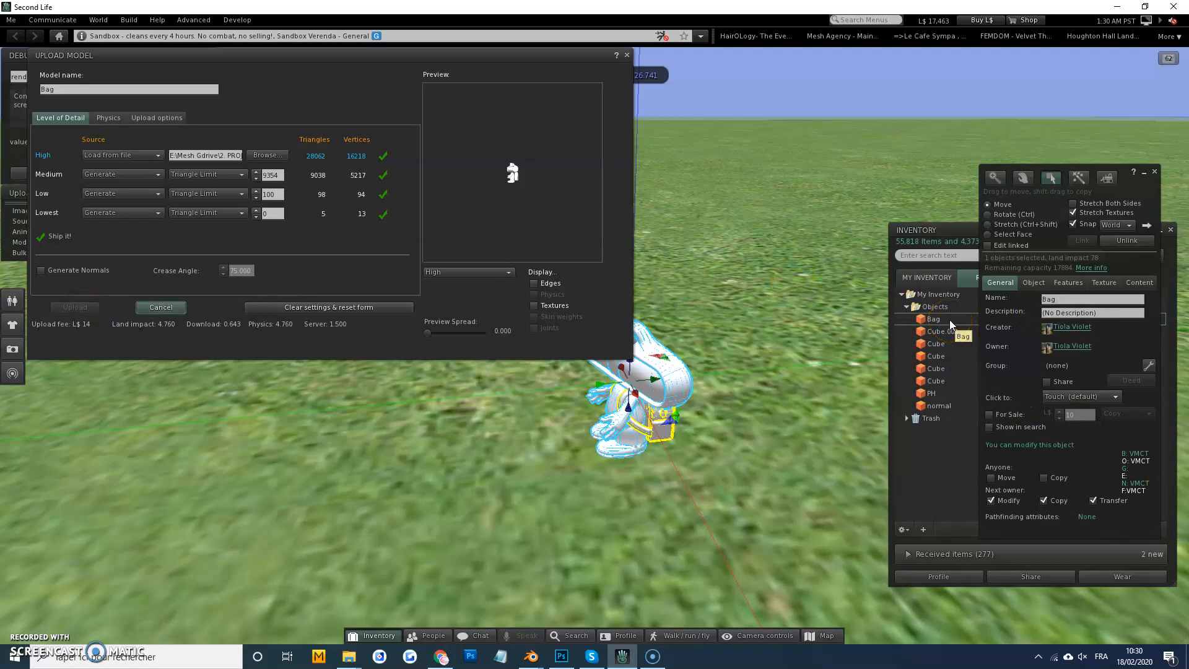
pyautogui.click(74, 307)
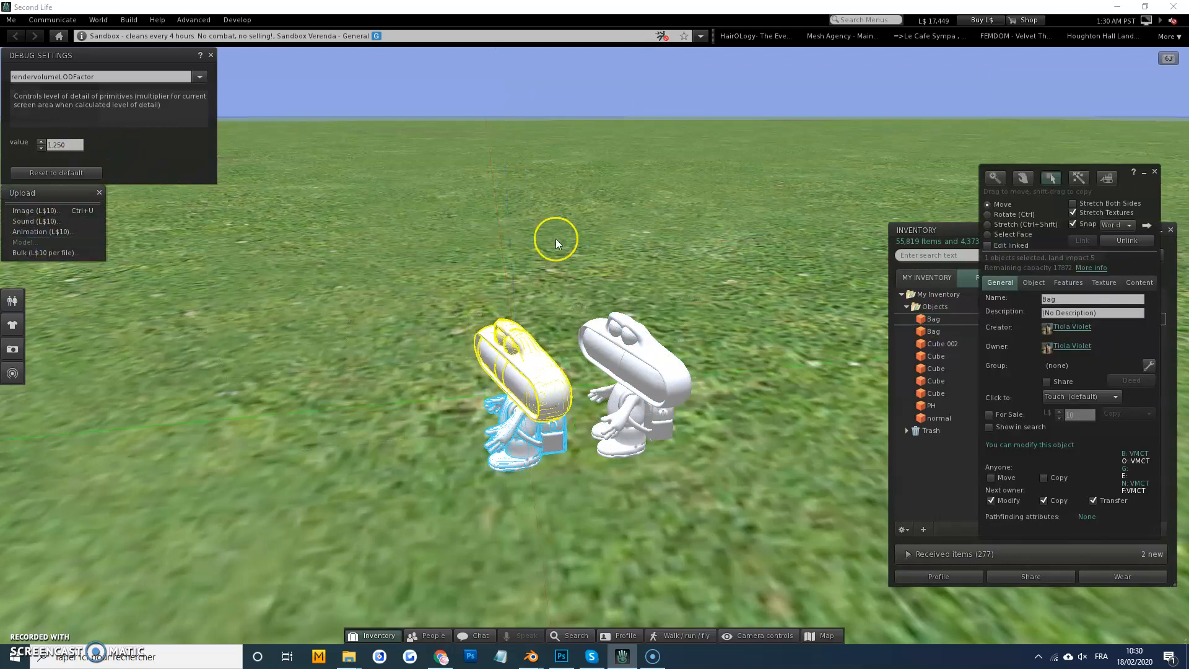
# Step: Start another model upload for a third Bag copy
pyautogui.click(24, 242)
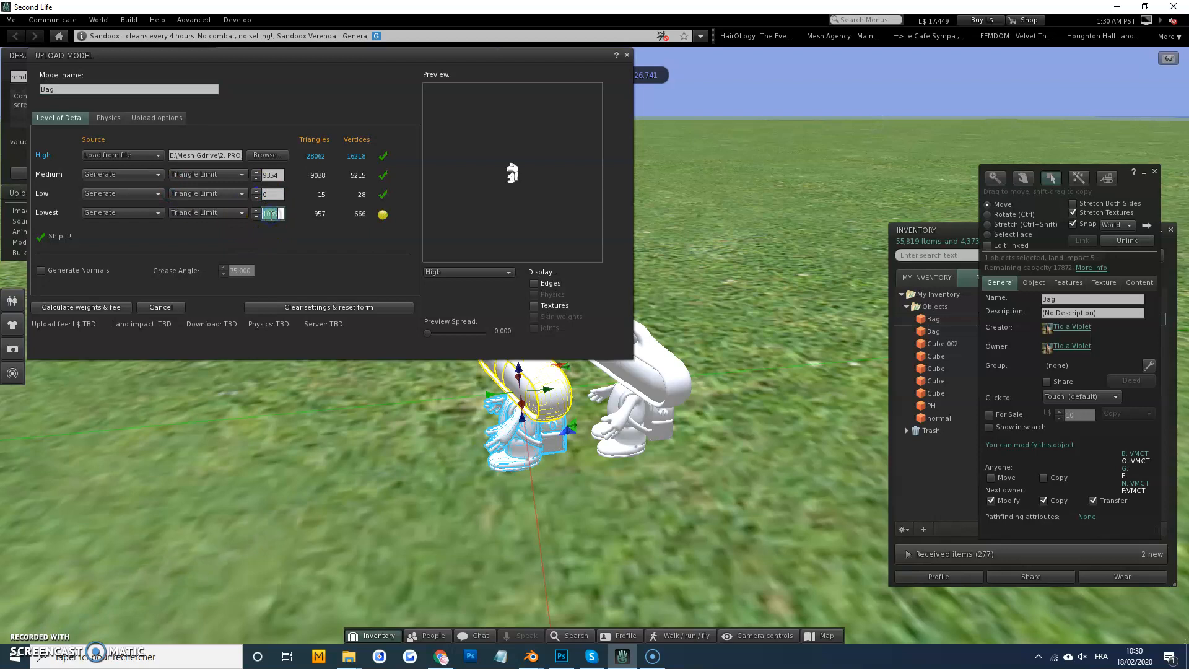
# Step: Calculate the fee for the zero-detail Bag (land impact 1.5) and upload it for L$14
pyautogui.click(80, 307)
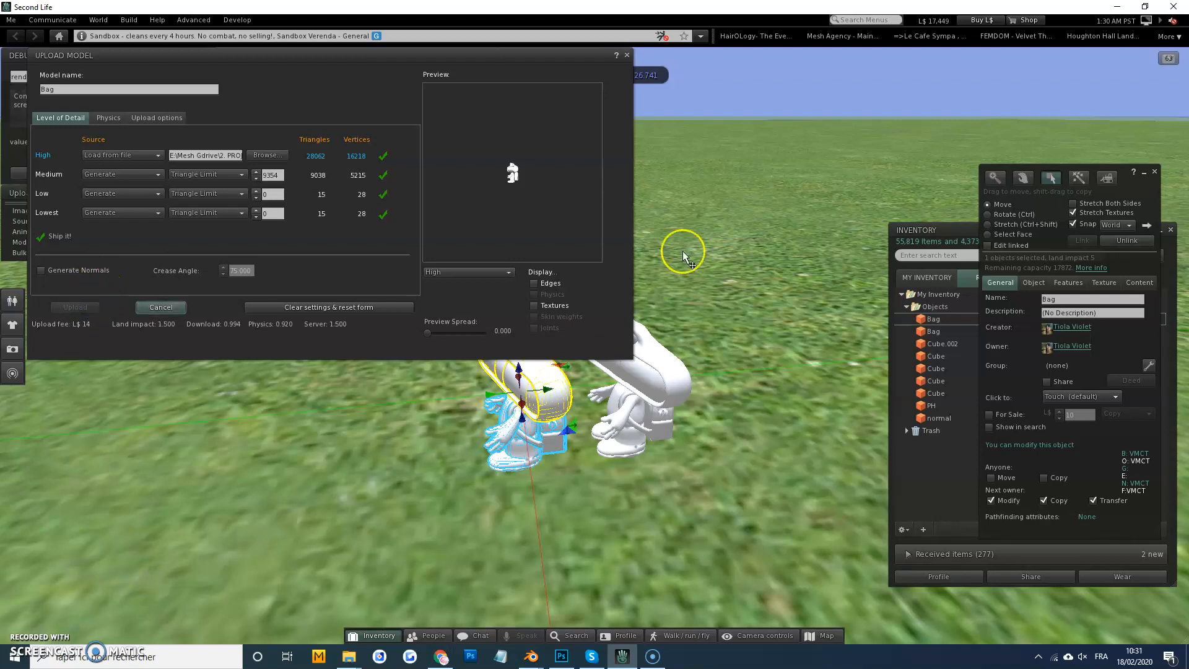
pyautogui.click(1091, 298)
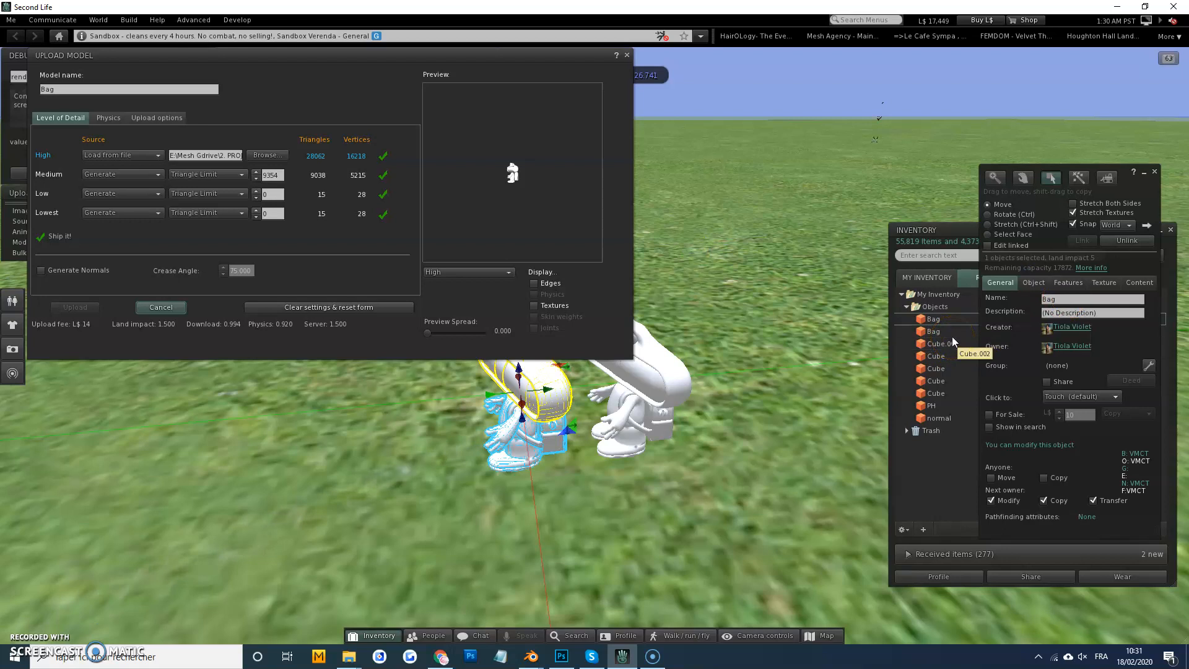
pyautogui.click(74, 307)
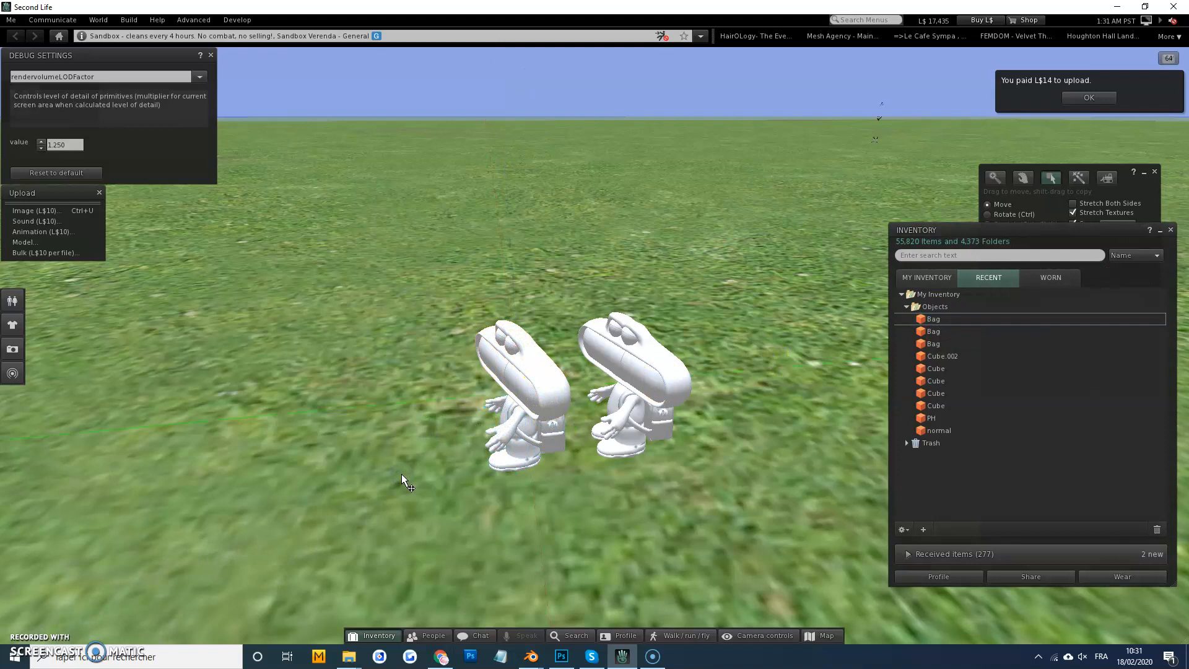
# Step: Rez the third Bag on the grass and select the first character to compare land impact
pyautogui.click(1088, 97)
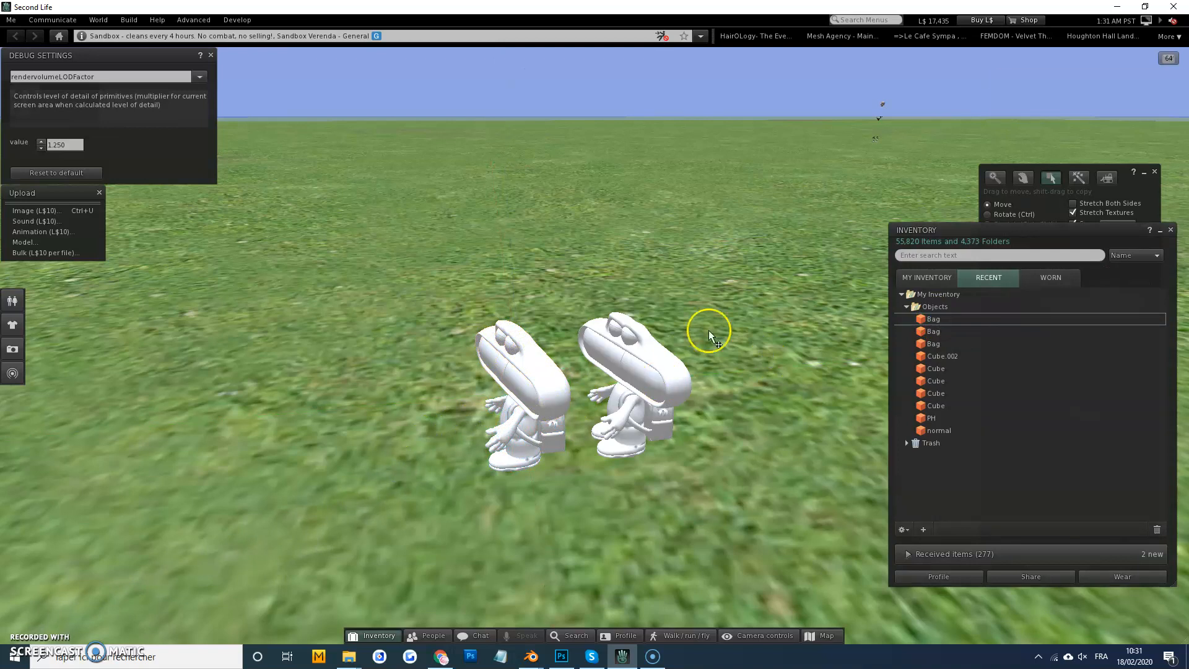
pyautogui.moveTo(673, 351)
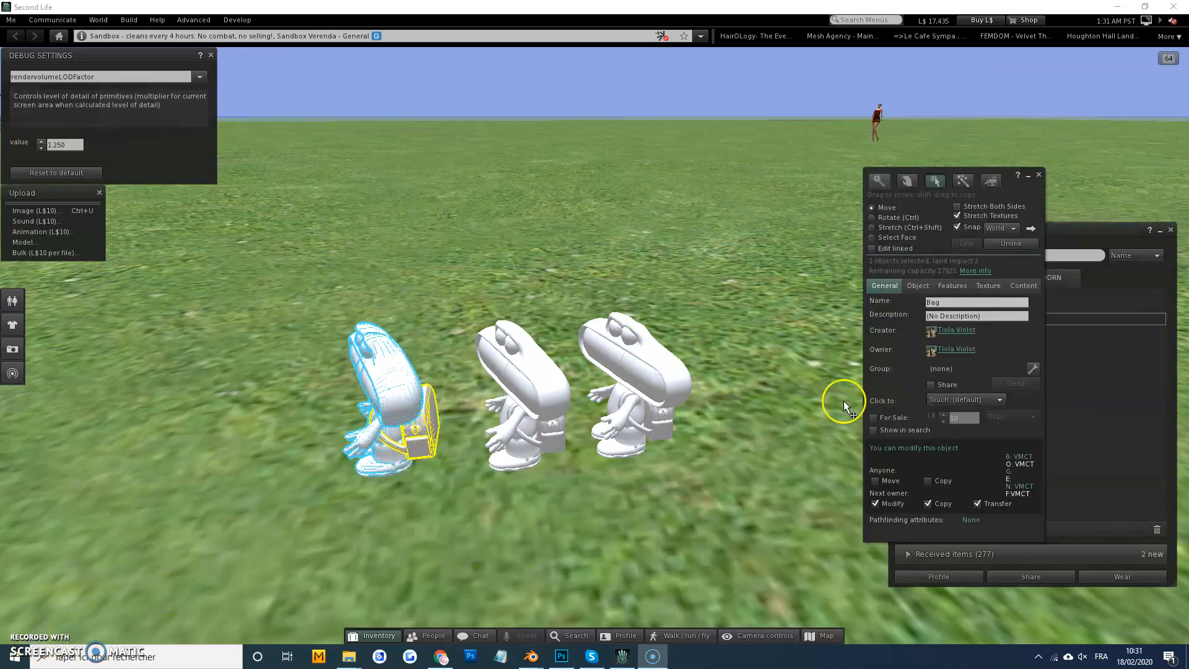
pyautogui.click(523, 378)
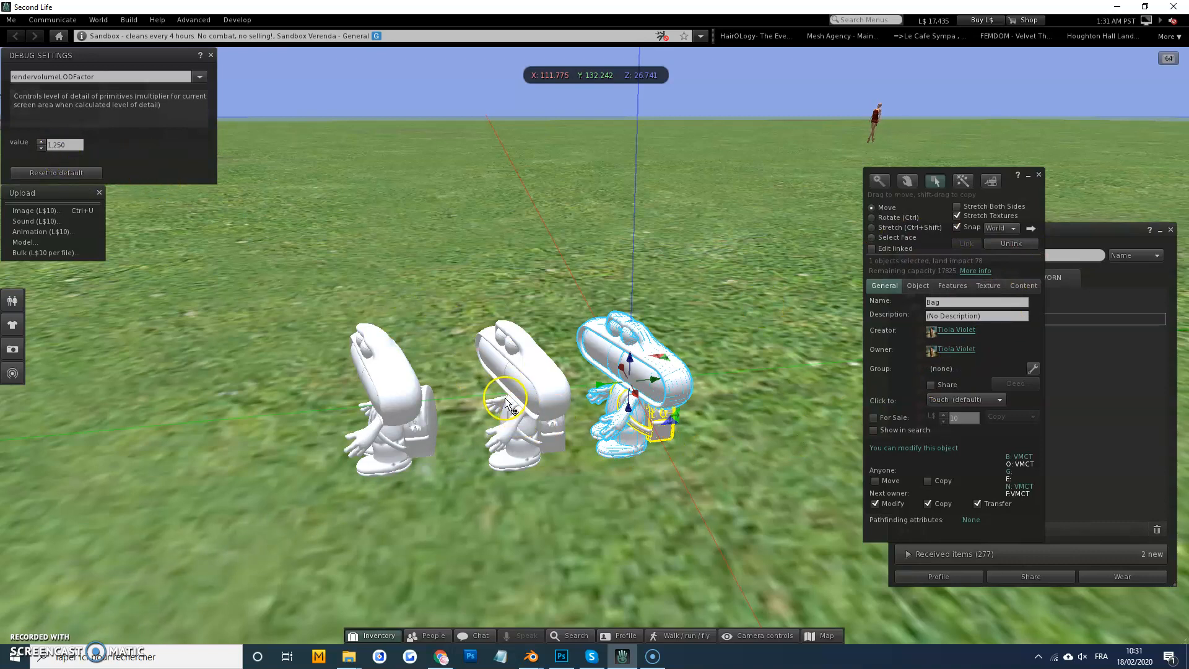
pyautogui.moveTo(516, 368)
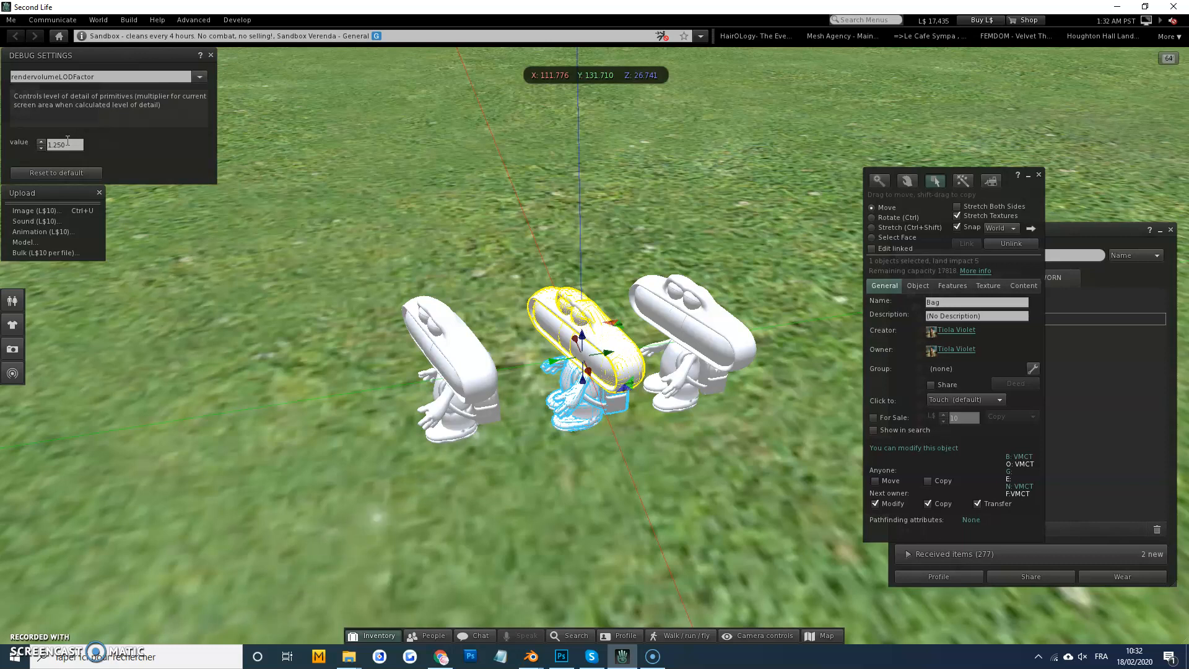
pyautogui.tripleClick(64, 144)
pyautogui.write('5.000')
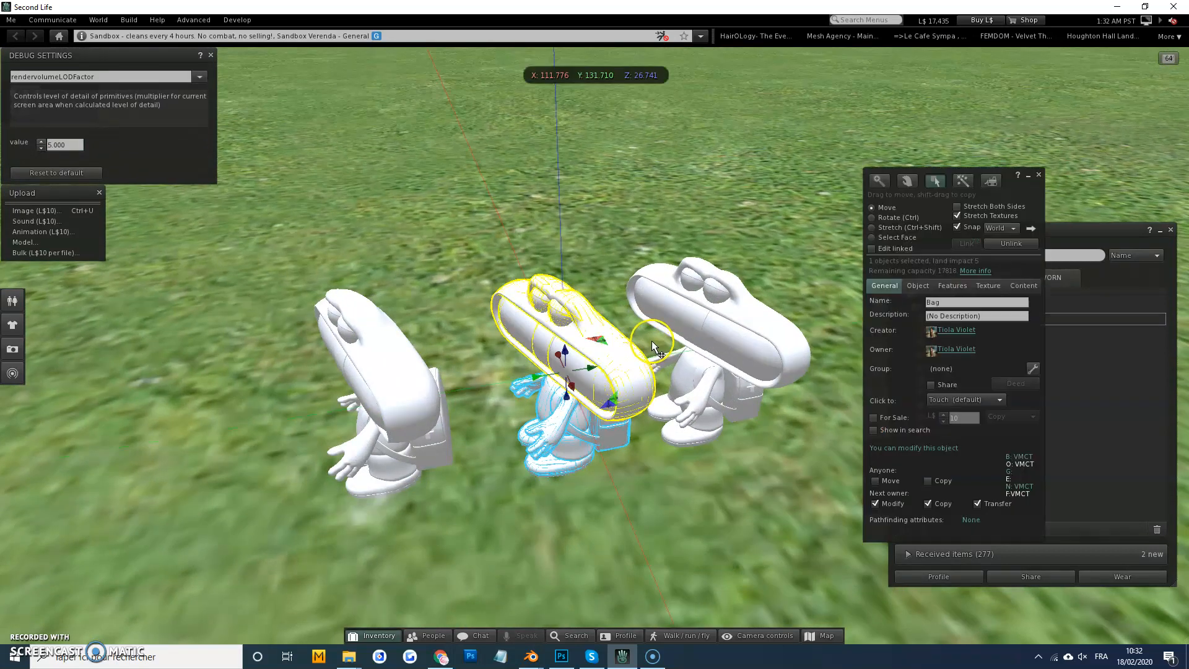
pyautogui.tripleClick(64, 144)
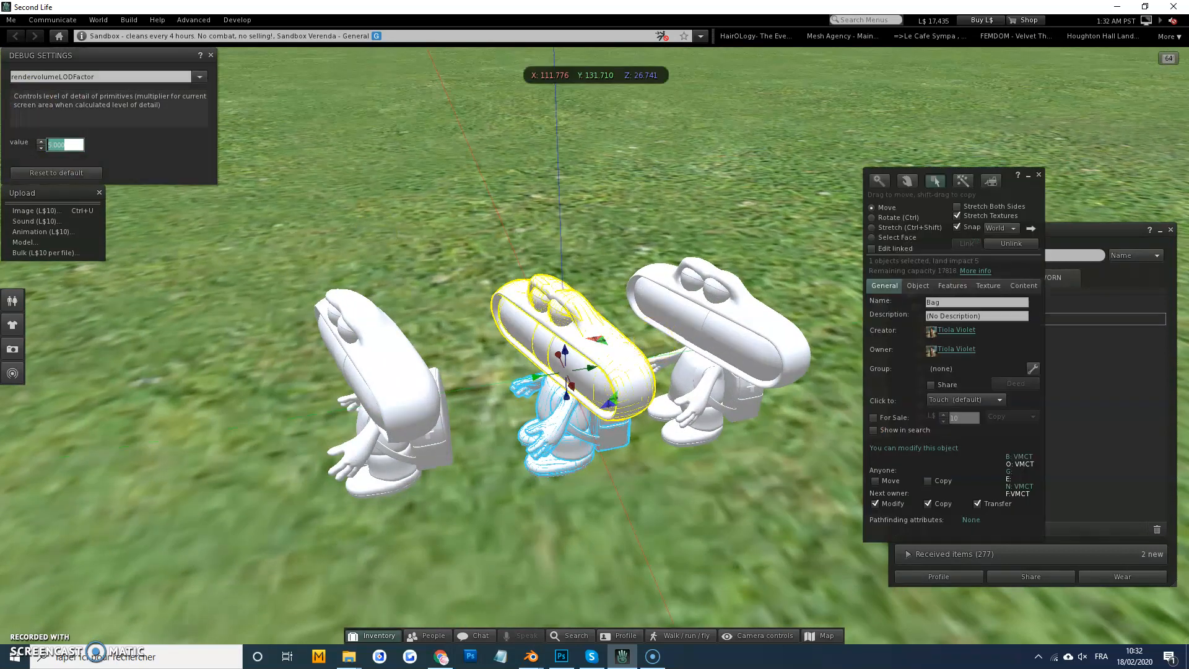
pyautogui.write('1.25')
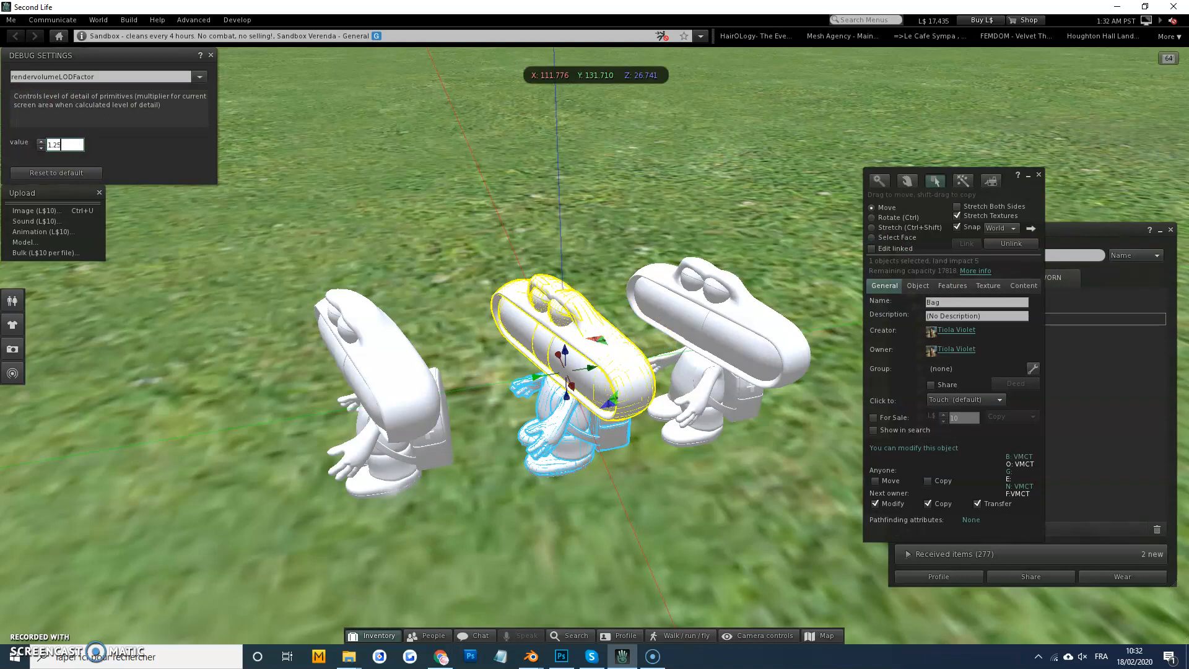
pyautogui.click(64, 144)
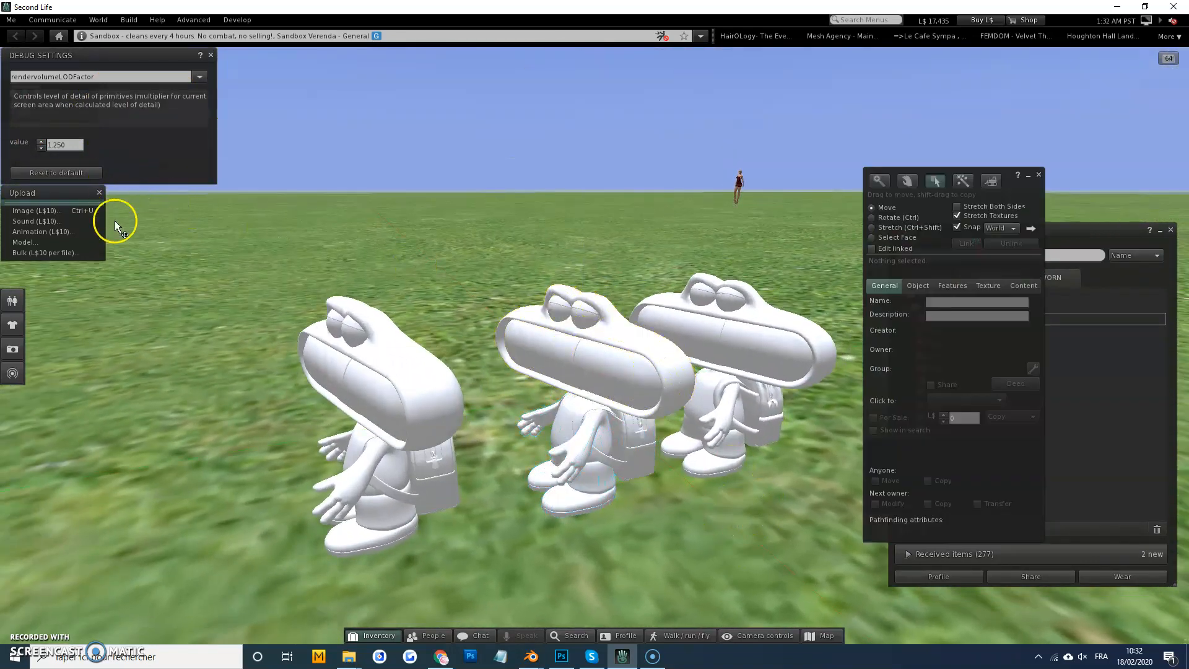
pyautogui.moveTo(34, 606)
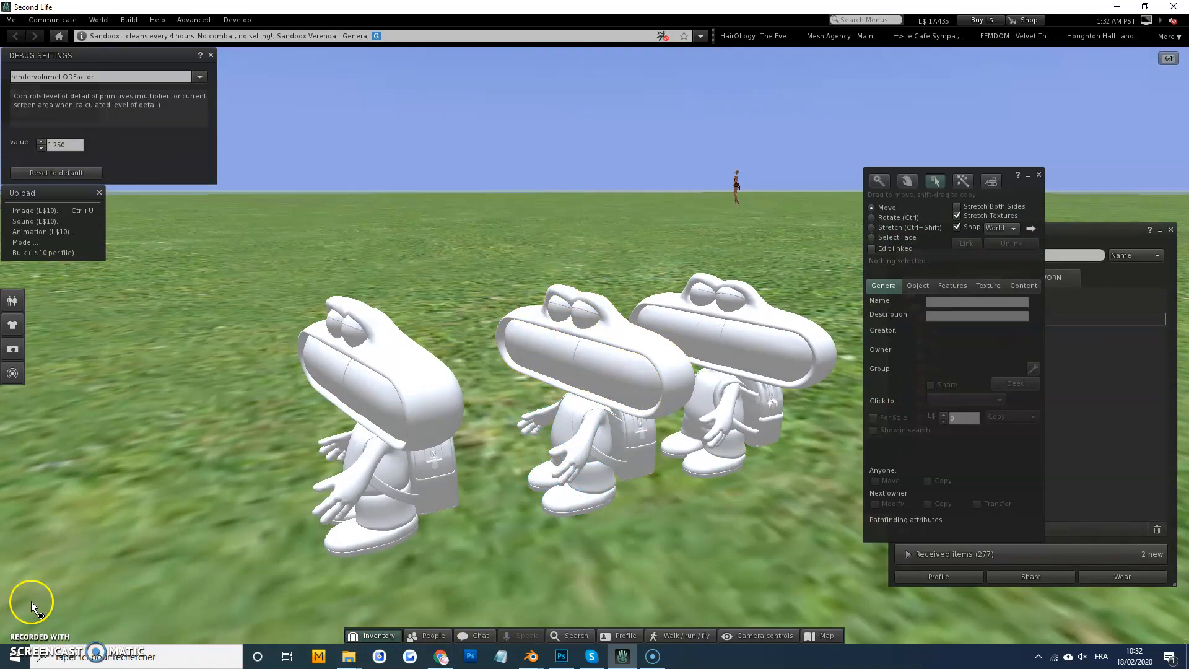